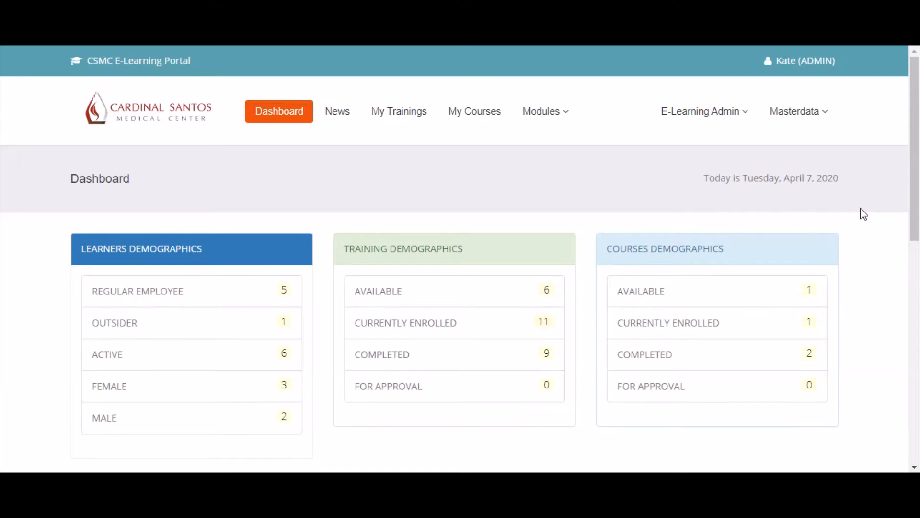
Go to Examinations from the E-Learning Admin menu.
left_click(700, 111)
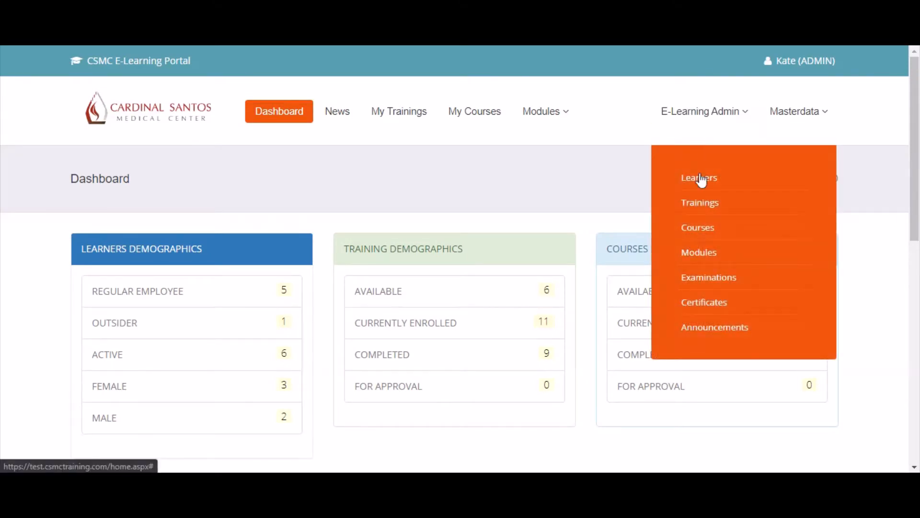
mouse_move(708, 277)
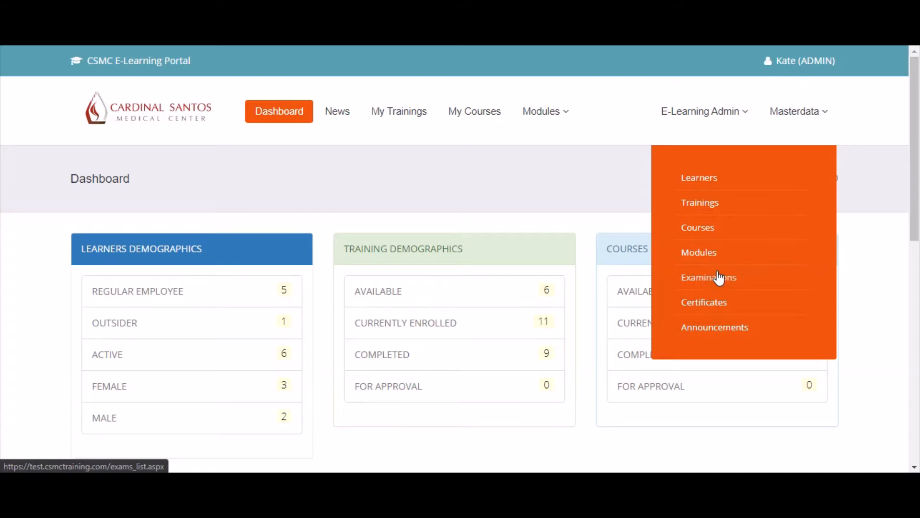
left_click(708, 277)
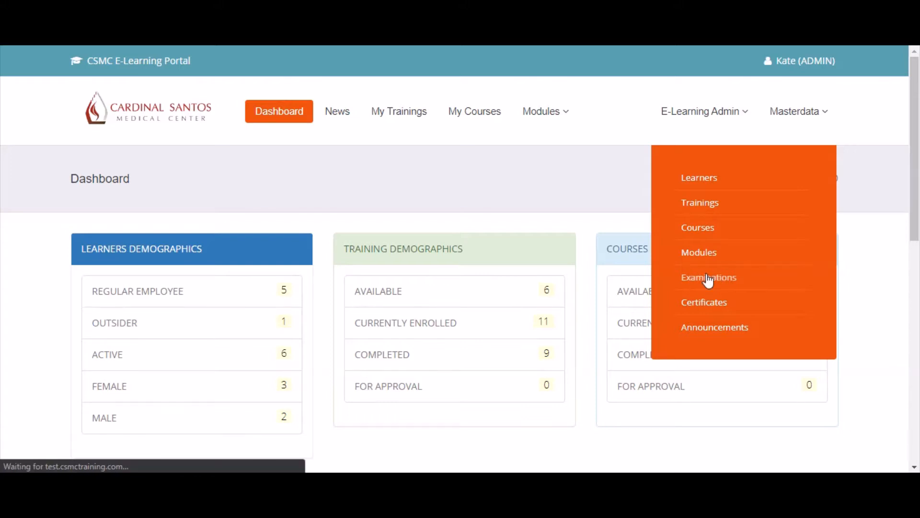
left_click(708, 277)
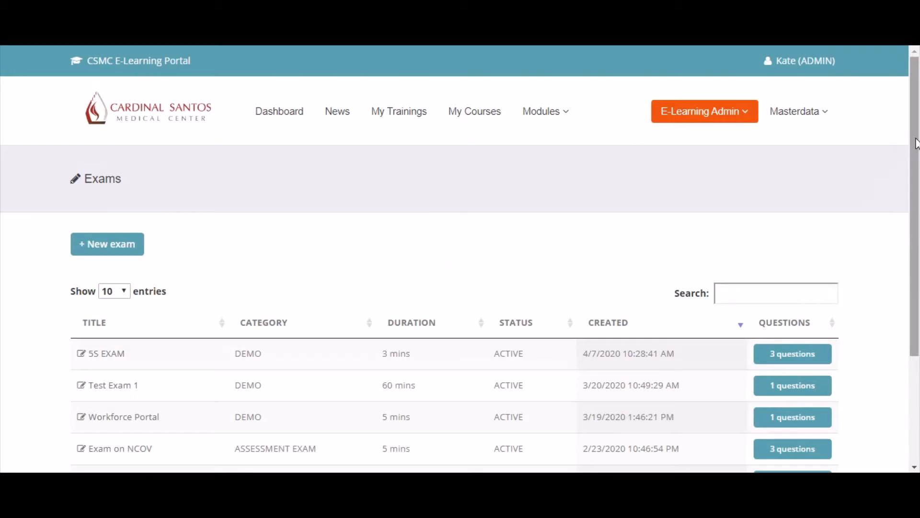
Show 100 entries per page so all six exams are listed.
scroll("down", 3)
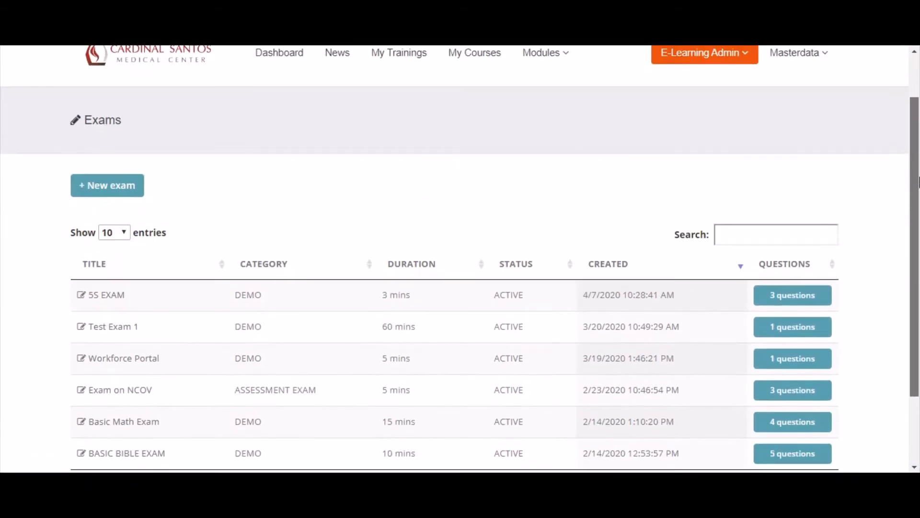
scroll("down", 3)
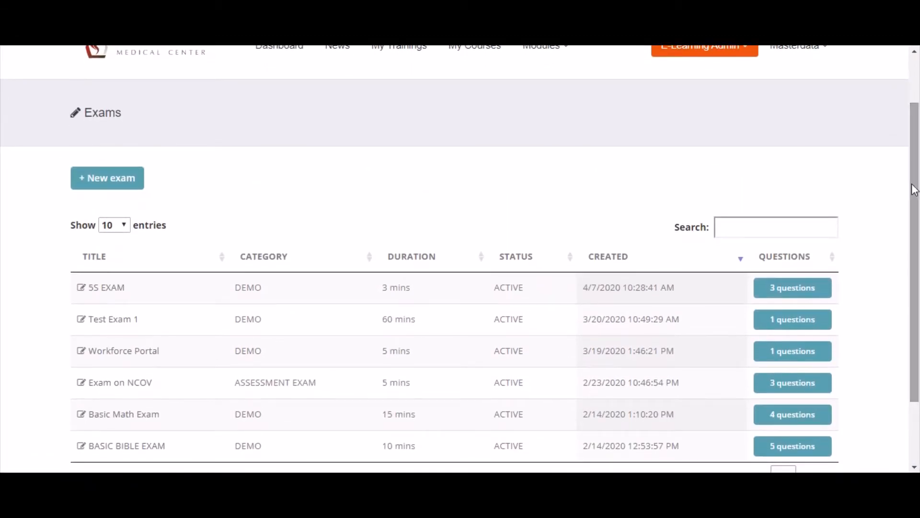
mouse_move(295, 235)
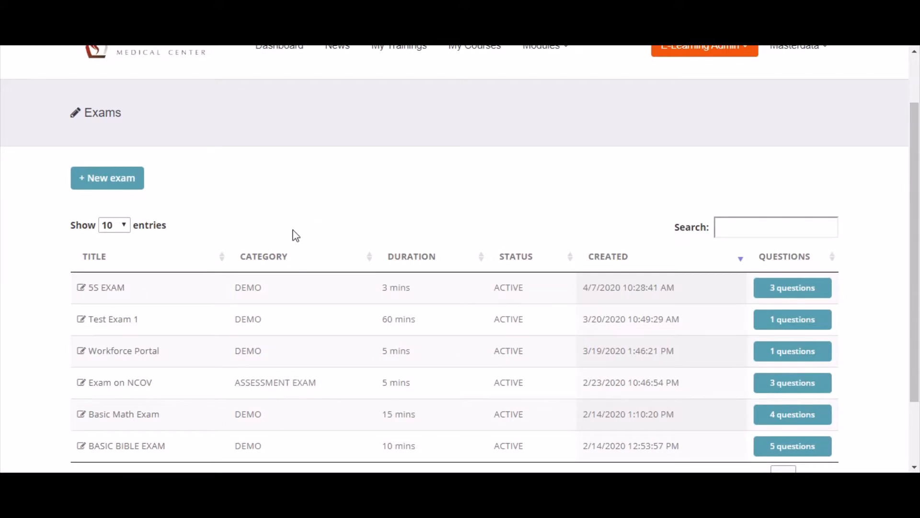
left_click(113, 224)
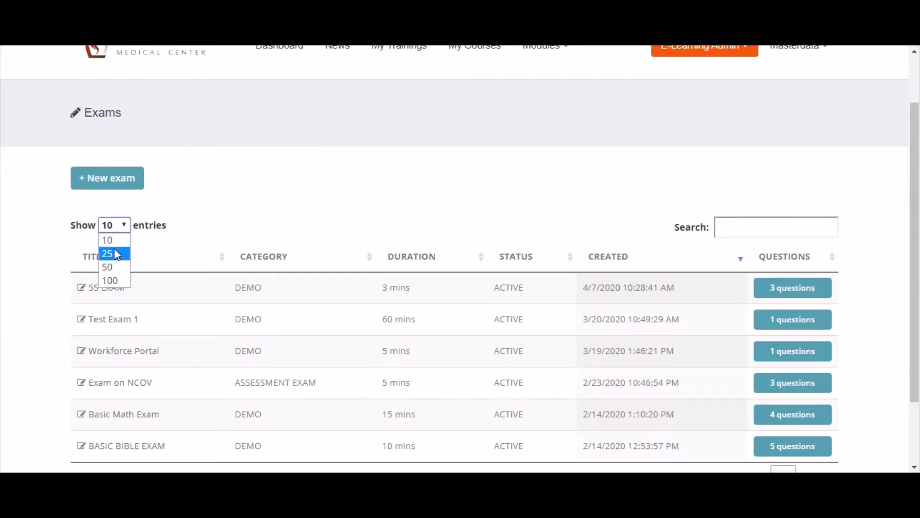
left_click(109, 280)
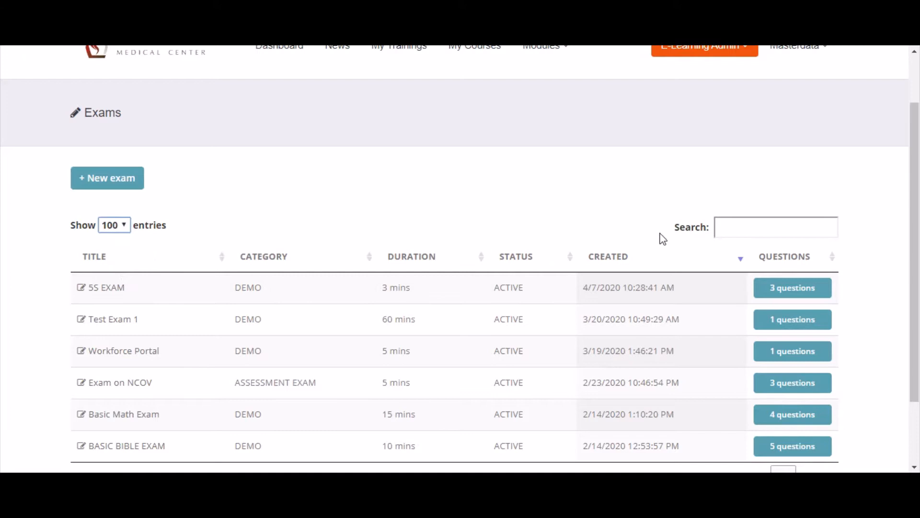
scroll("down", 3)
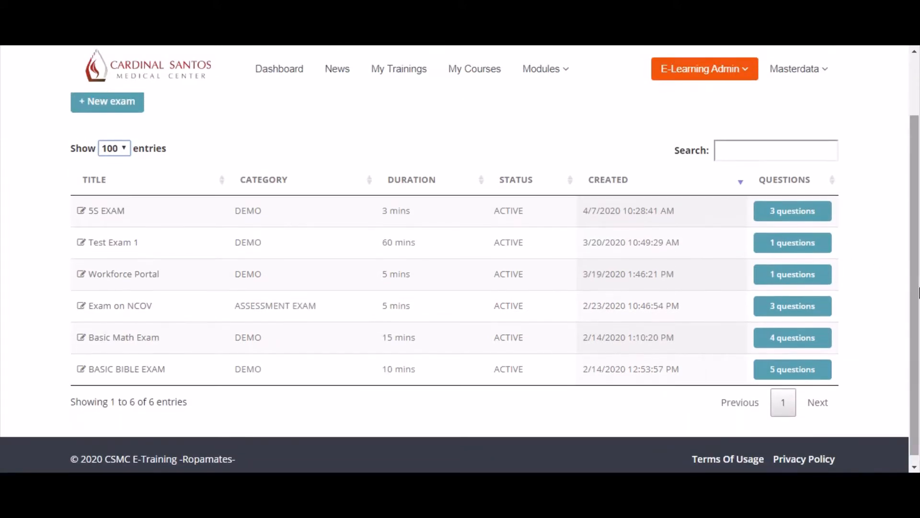
mouse_move(113, 242)
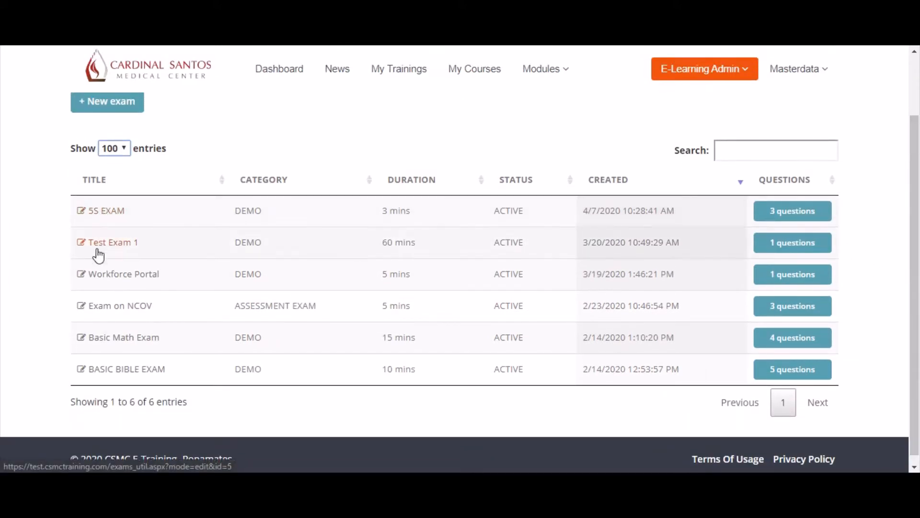
mouse_move(124, 322)
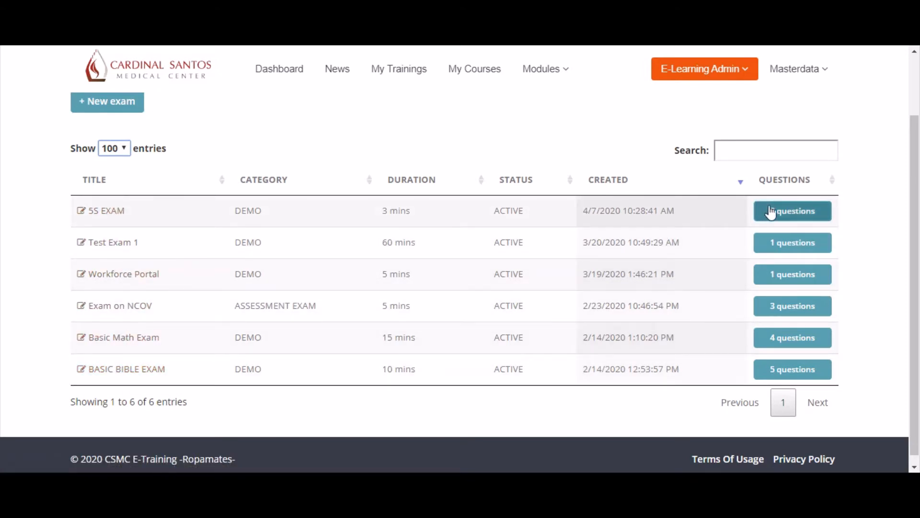
mouse_move(792, 211)
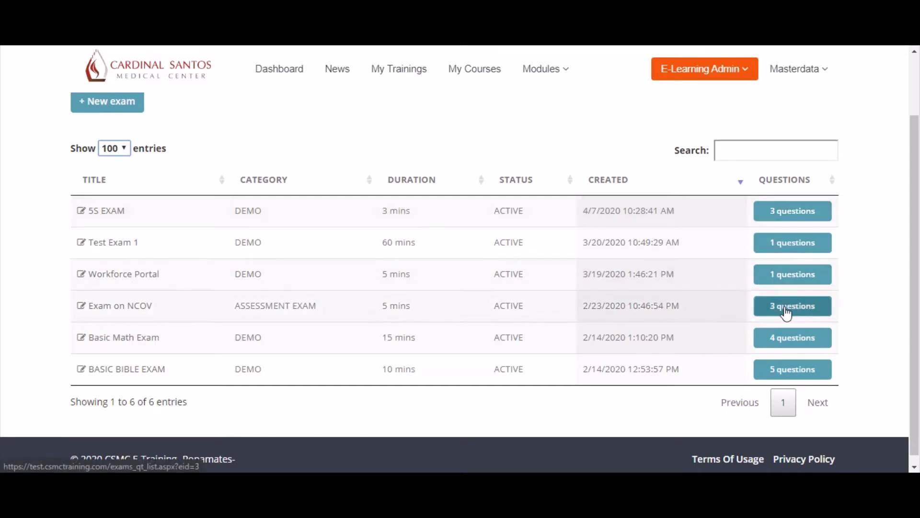
mouse_move(792, 274)
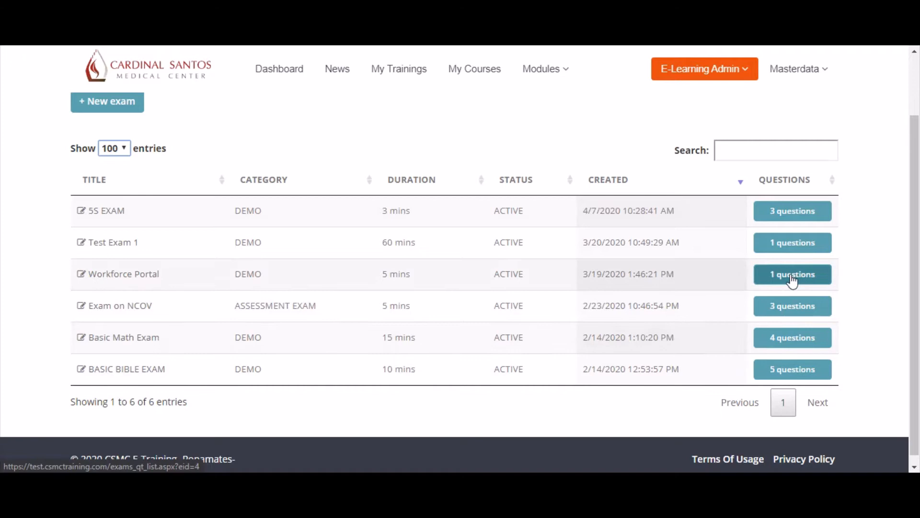
mouse_move(675, 209)
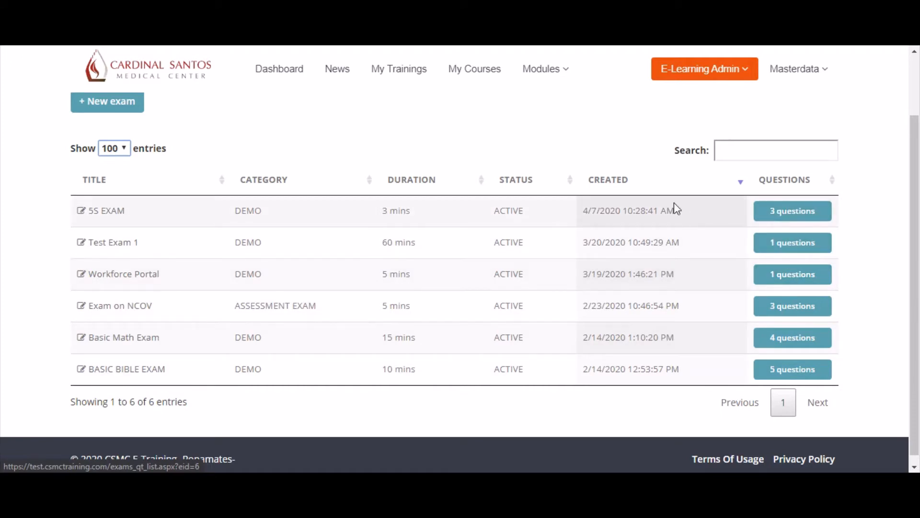
mouse_move(413, 279)
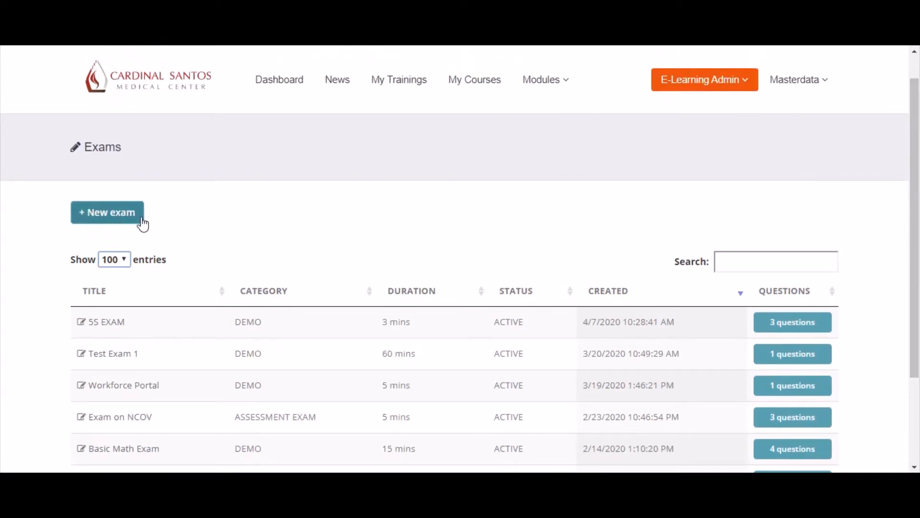
Create a new exam with default settings and ACTIVE status, and save it.
left_click(107, 212)
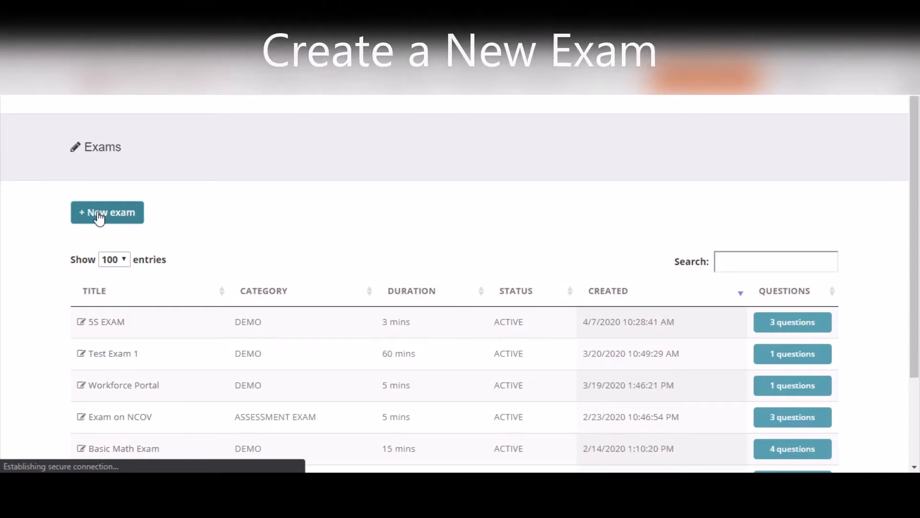
left_click(107, 212)
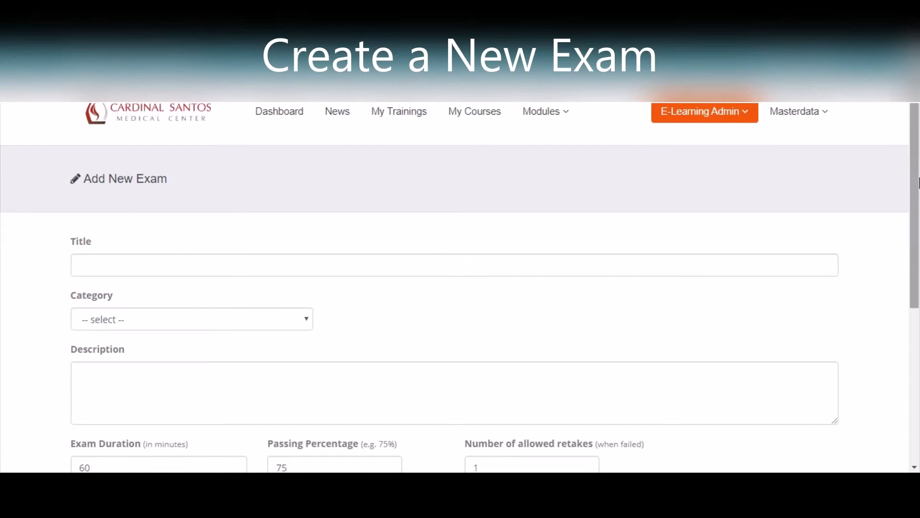
scroll("down", 3)
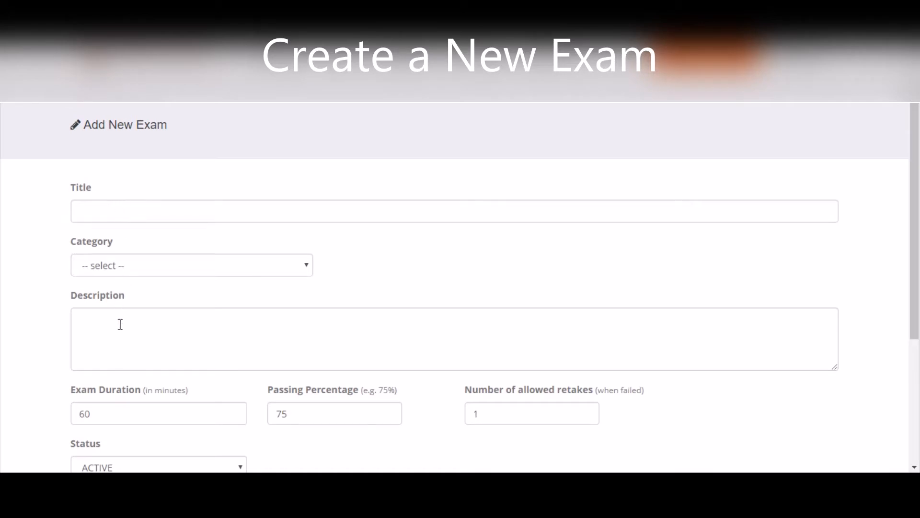
scroll("down", 3)
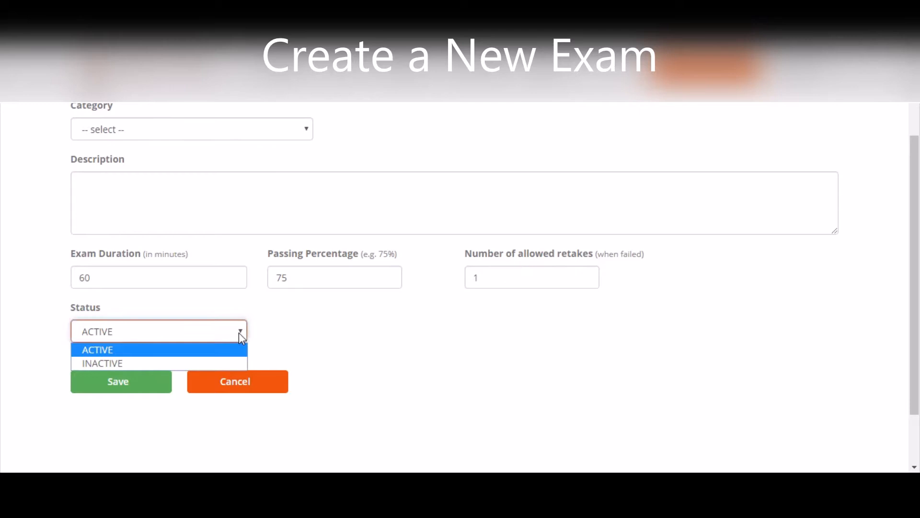
left_click(97, 349)
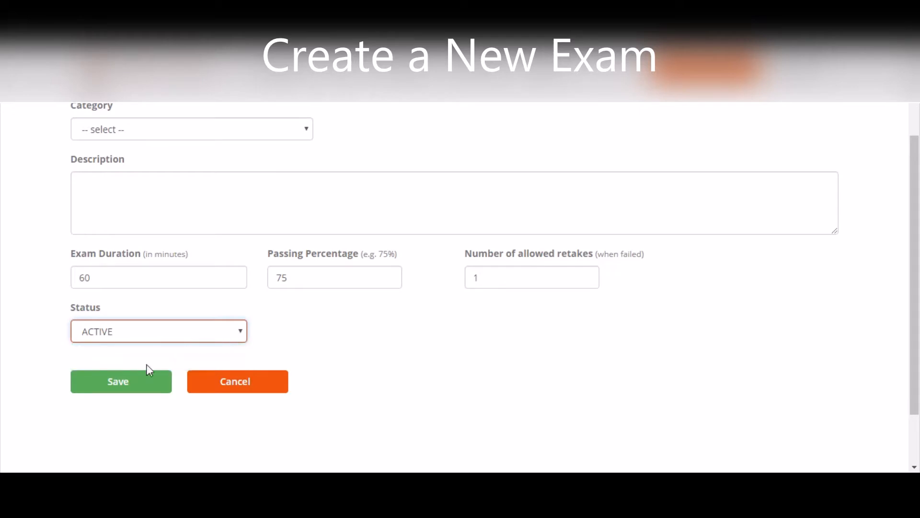
mouse_move(117, 390)
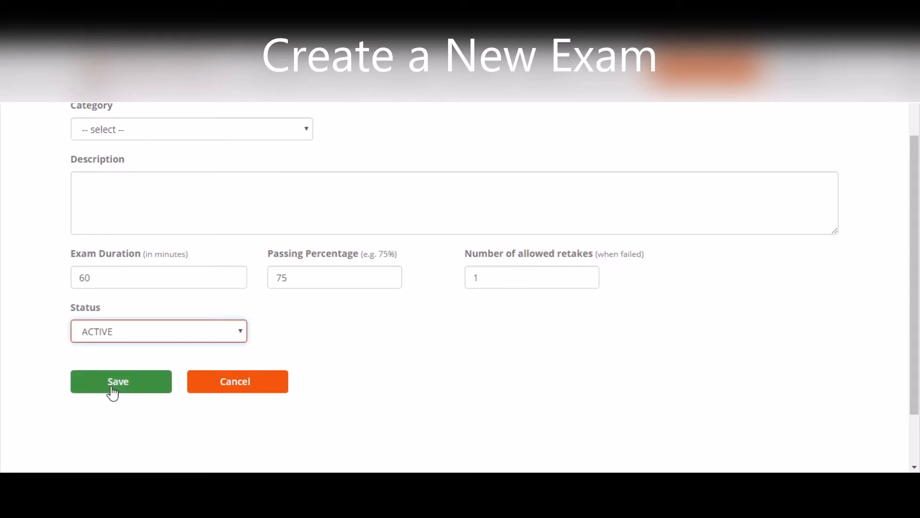
left_click(121, 381)
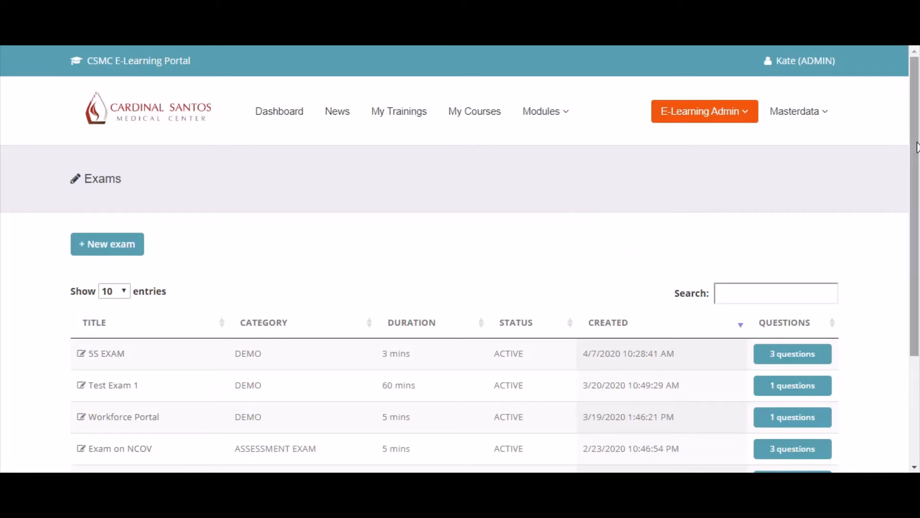
Open the 5S EXAM's update form from the exams table.
scroll("down", 3)
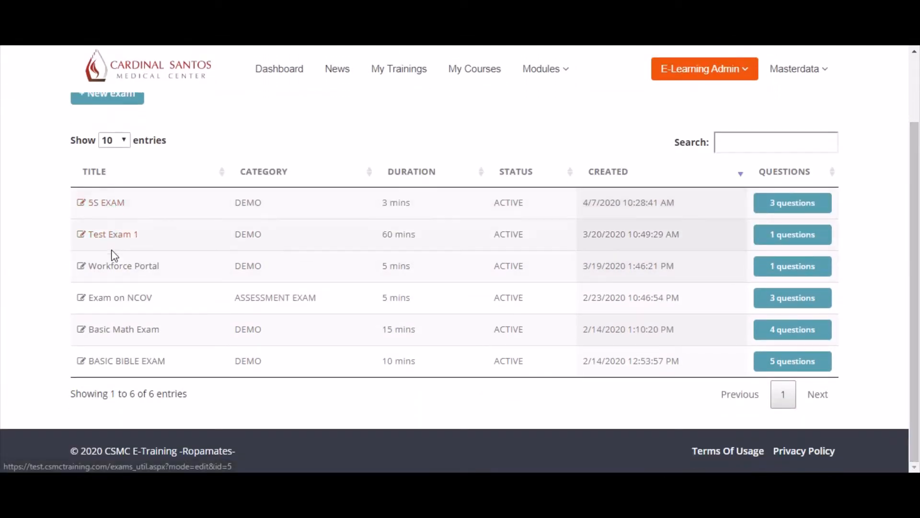
mouse_move(109, 278)
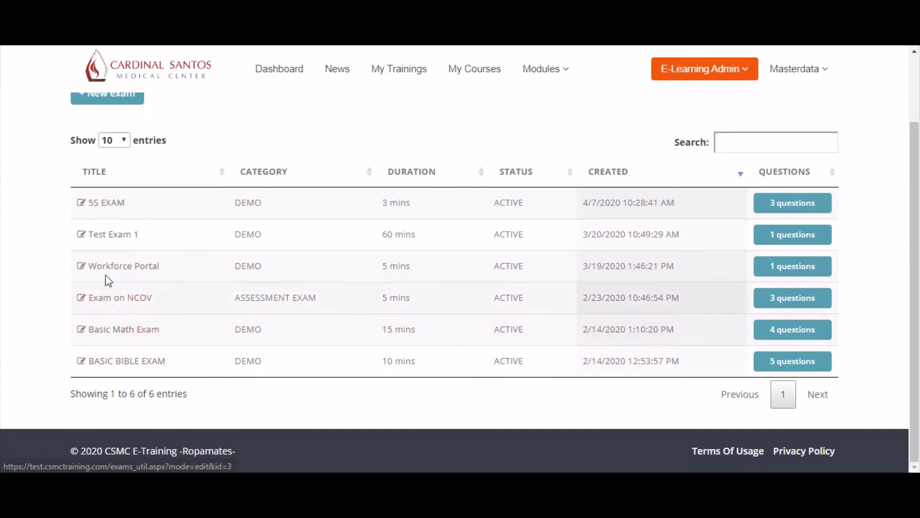
left_click(105, 202)
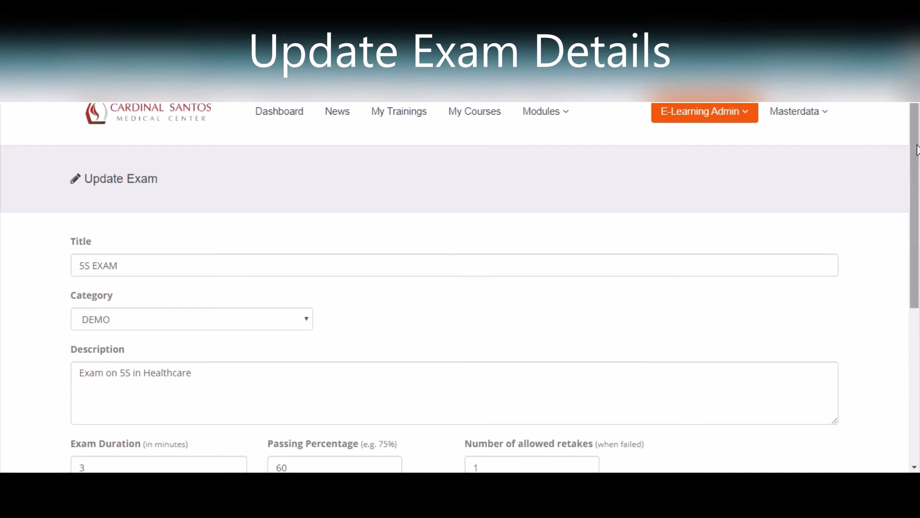
Review the 5S EXAM update form and cancel without saving changes.
scroll("down", 3)
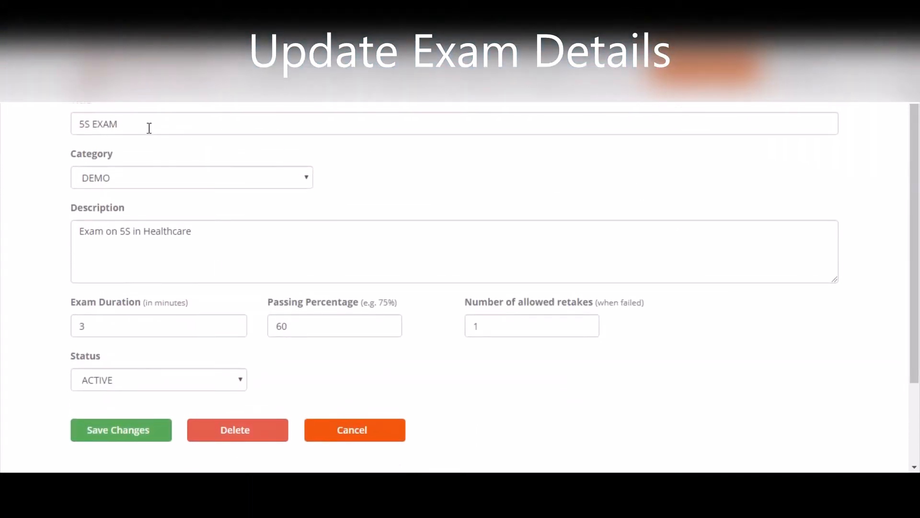
mouse_move(124, 178)
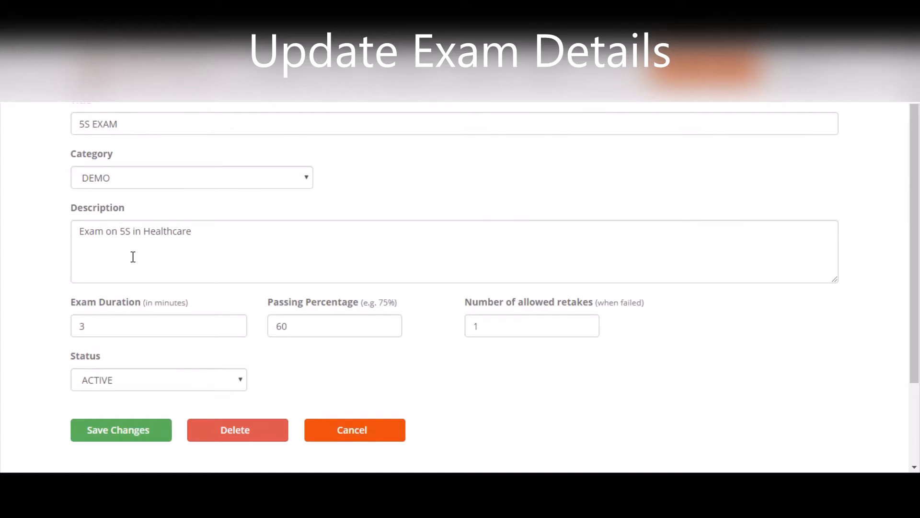
mouse_move(392, 327)
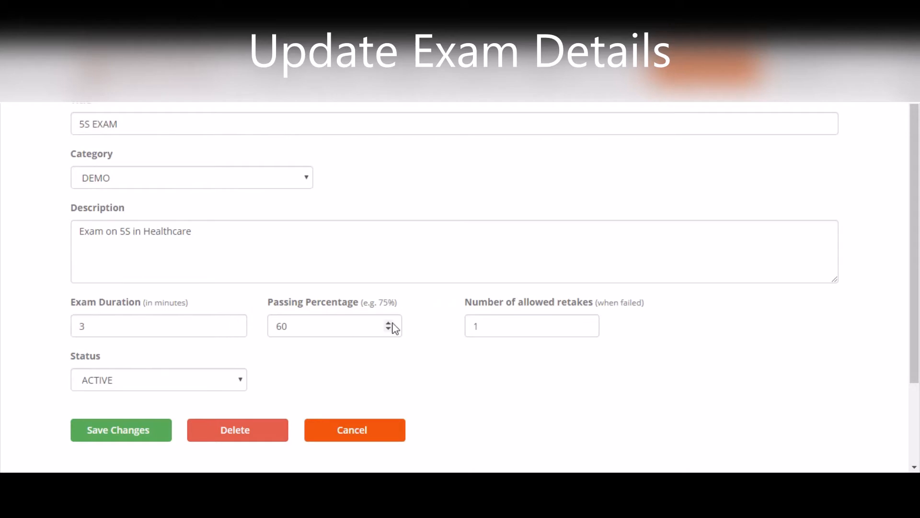
mouse_move(168, 382)
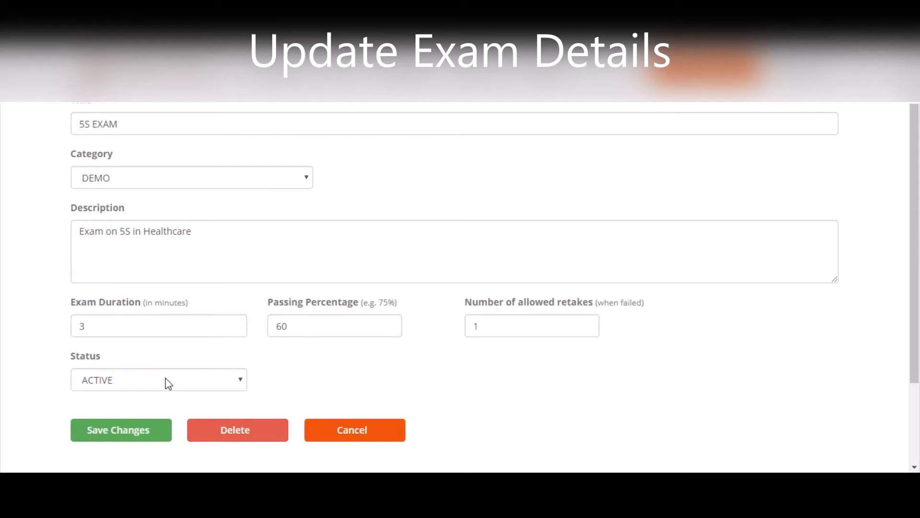
scroll("down", 3)
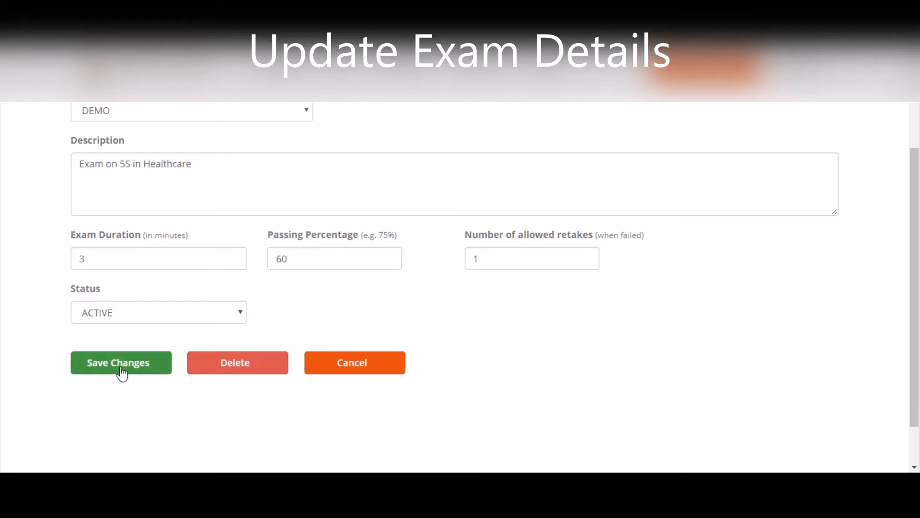
mouse_move(242, 380)
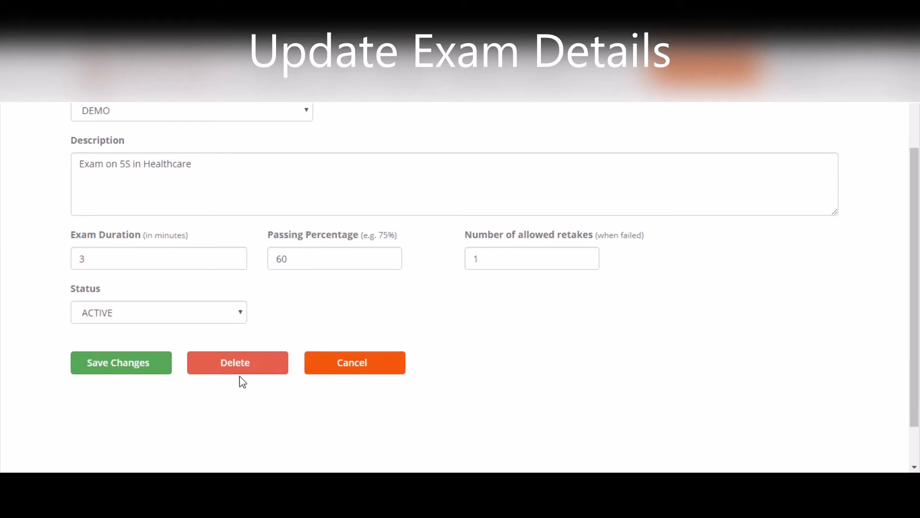
mouse_move(356, 395)
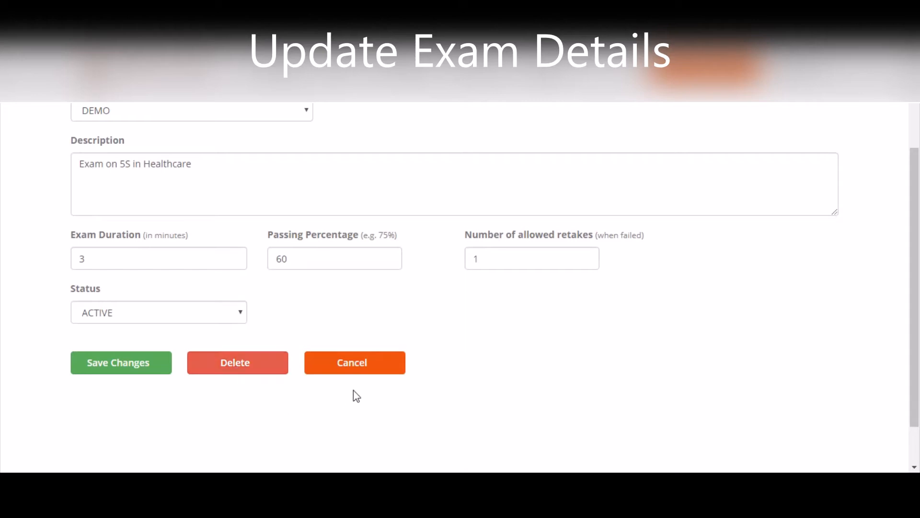
mouse_move(358, 366)
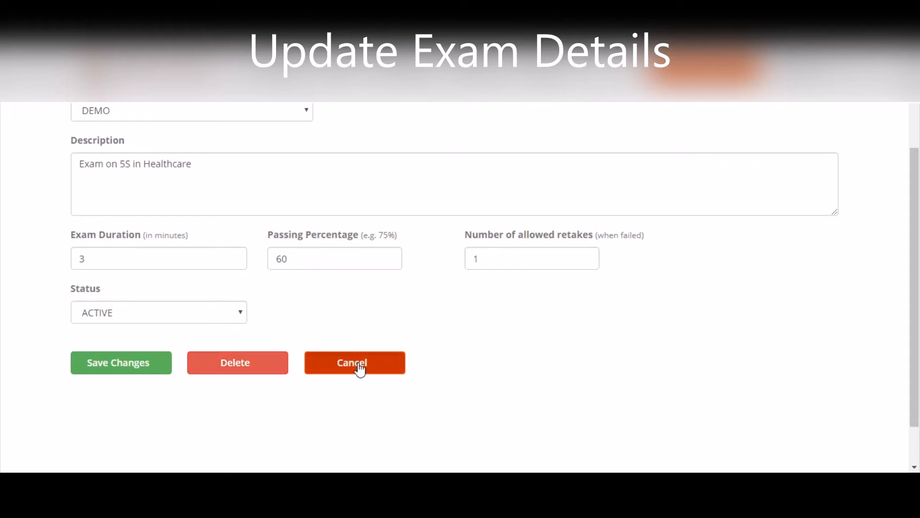
left_click(354, 363)
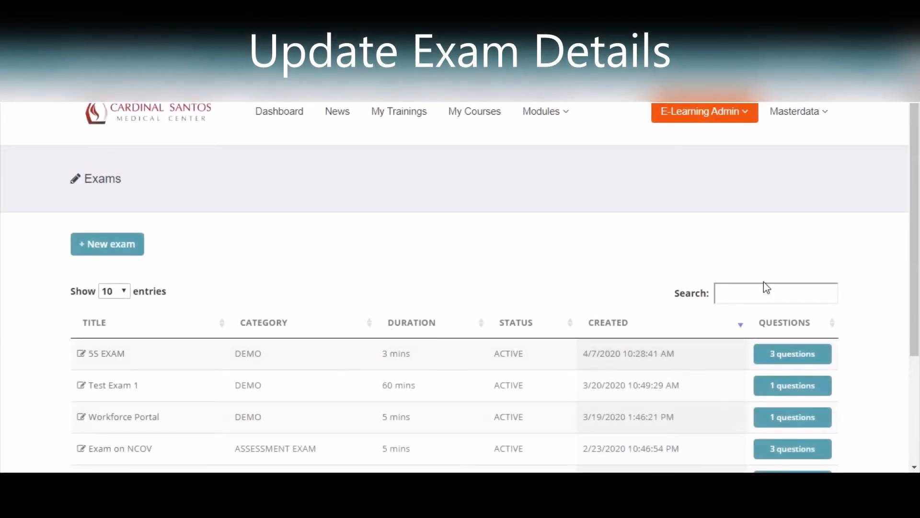
Open the 5S EXAM's '3 questions' list.
scroll("down", 3)
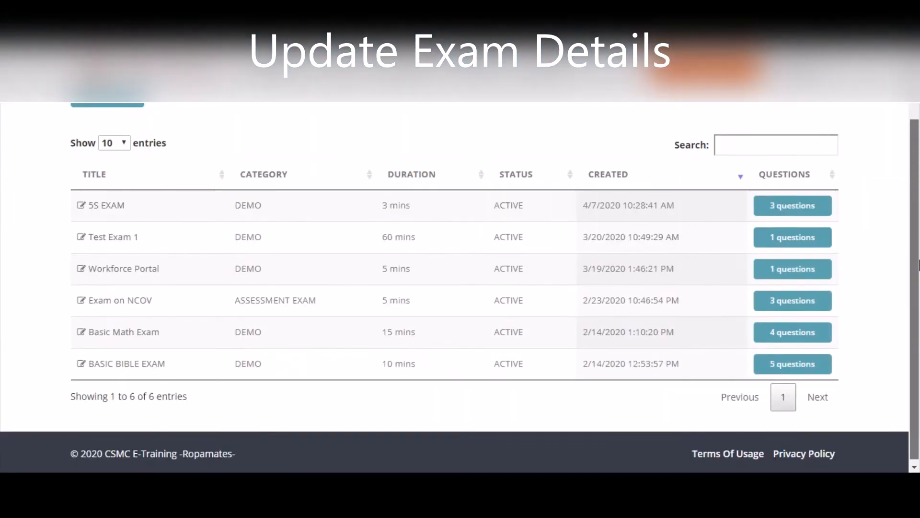
scroll("up", 3)
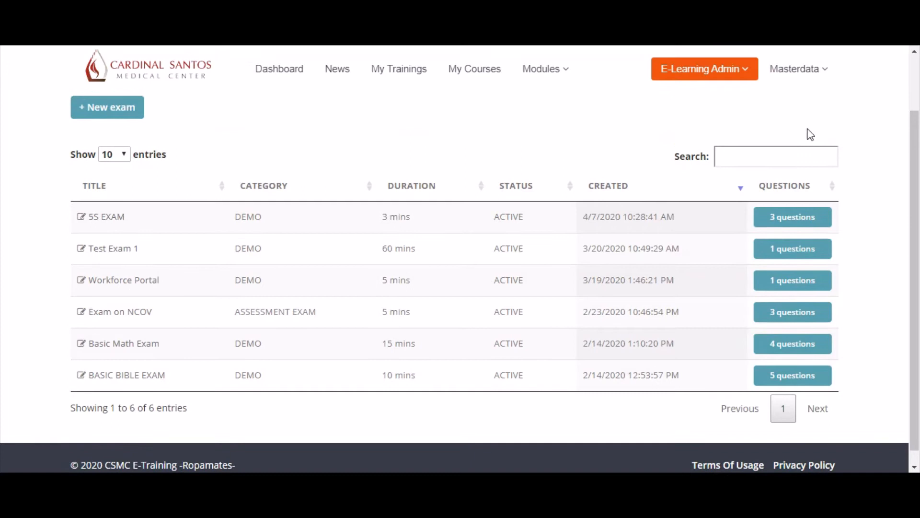
mouse_move(81, 222)
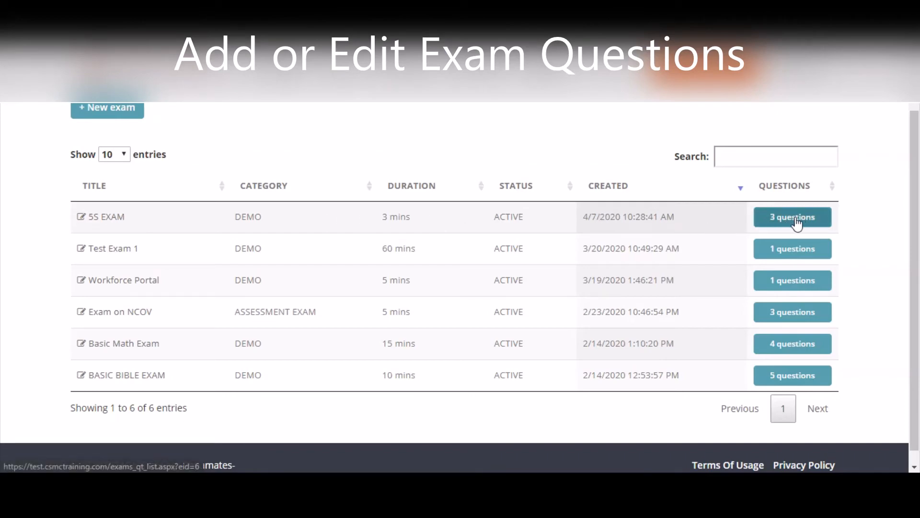
left_click(792, 216)
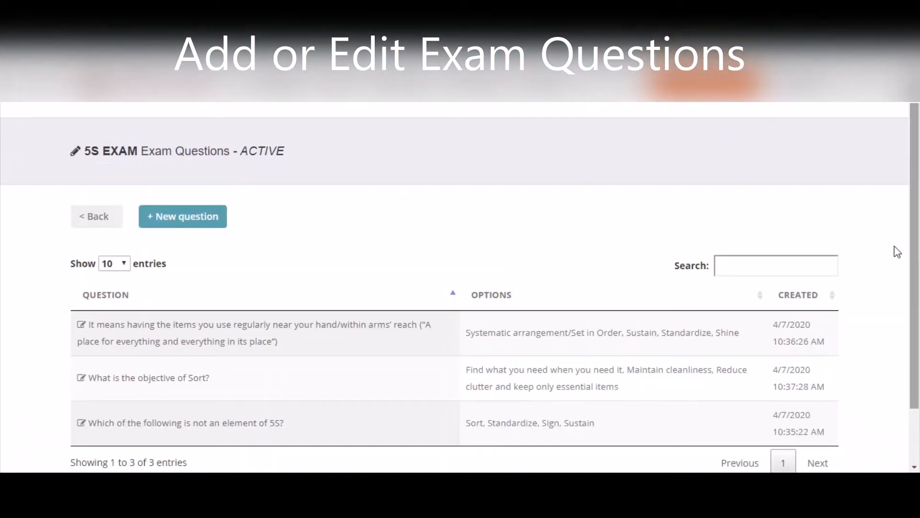
Open a blank 'Add New 5S EXAM question' form.
scroll("up", 3)
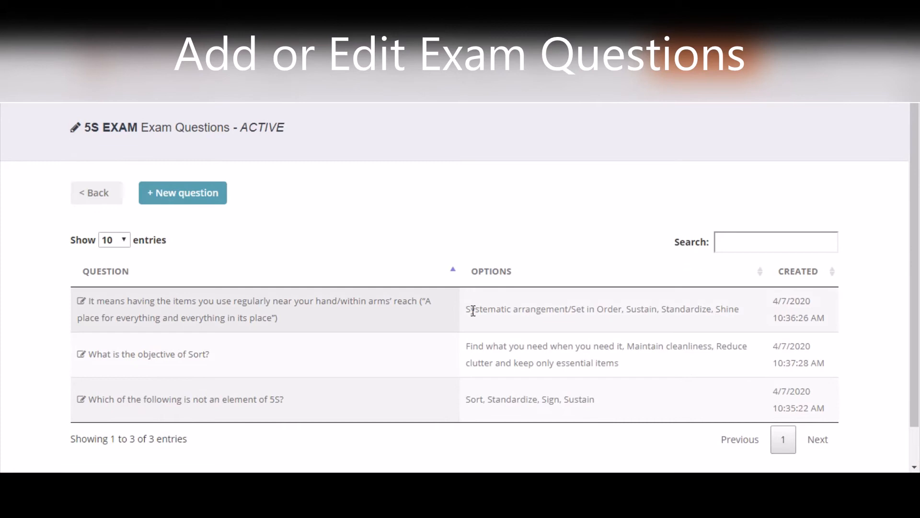
mouse_move(121, 314)
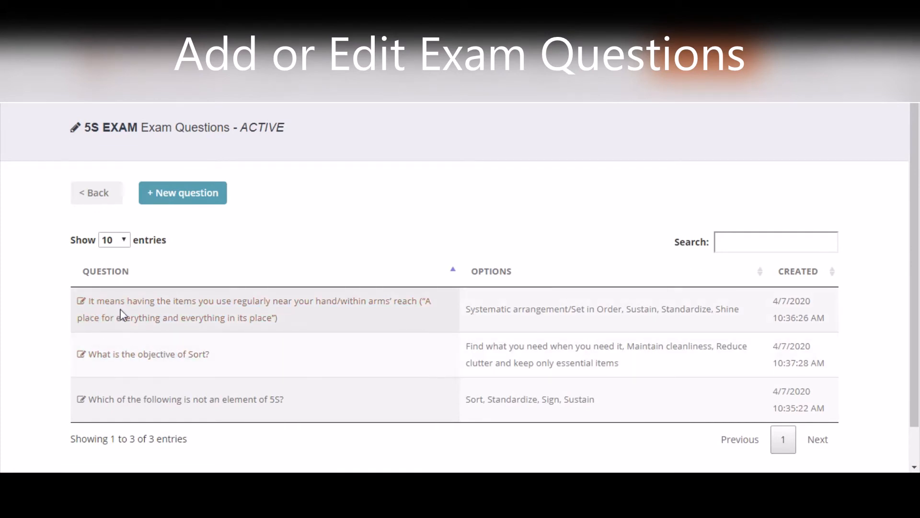
mouse_move(170, 358)
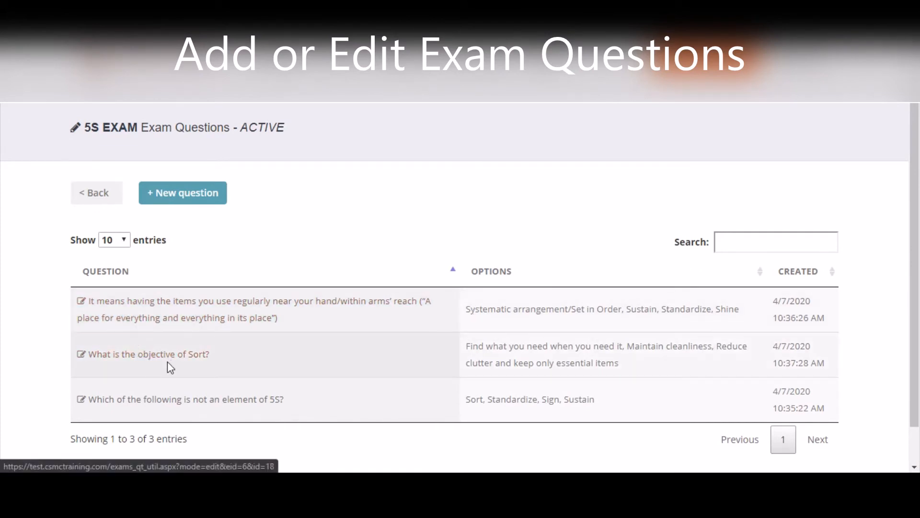
mouse_move(178, 410)
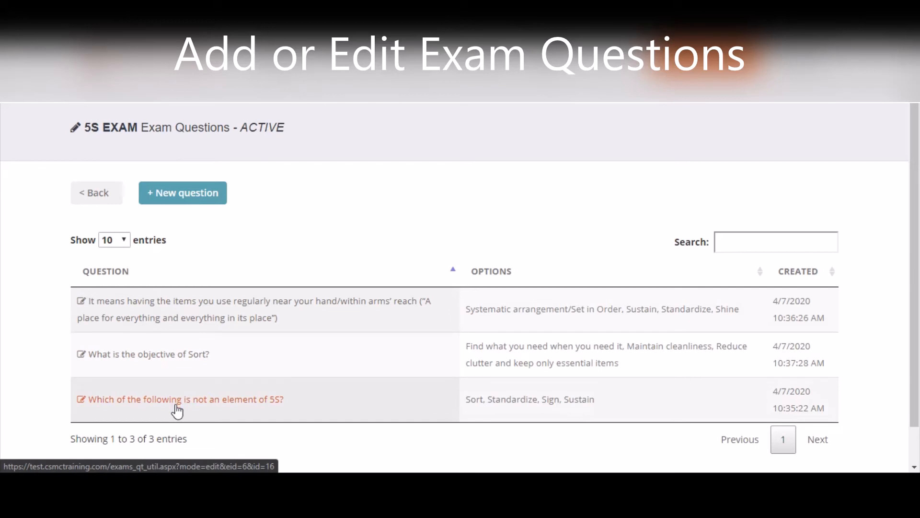
mouse_move(197, 306)
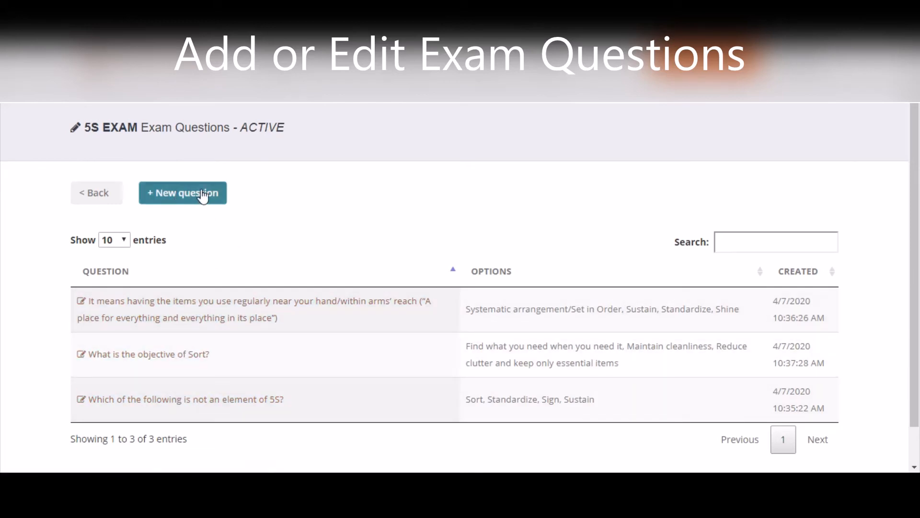
left_click(182, 193)
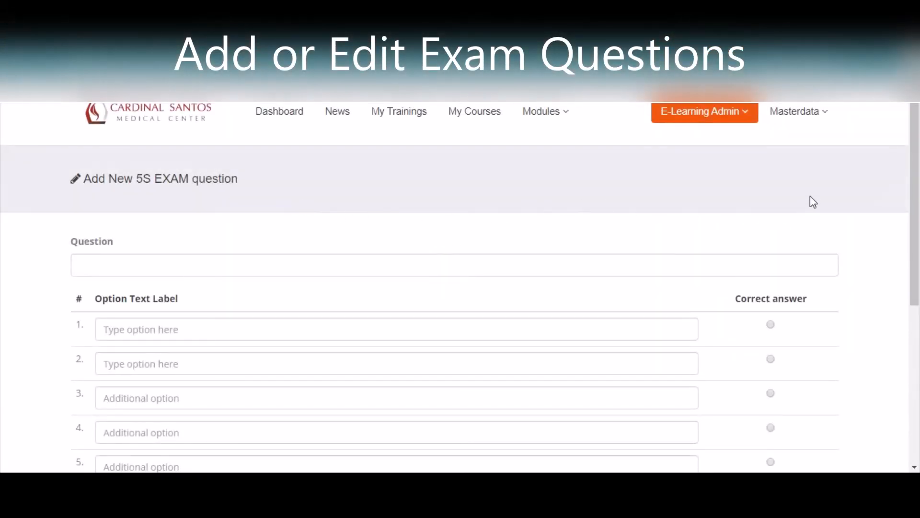
Cancel the blank question form, returning to the three-question list.
scroll("down", 3)
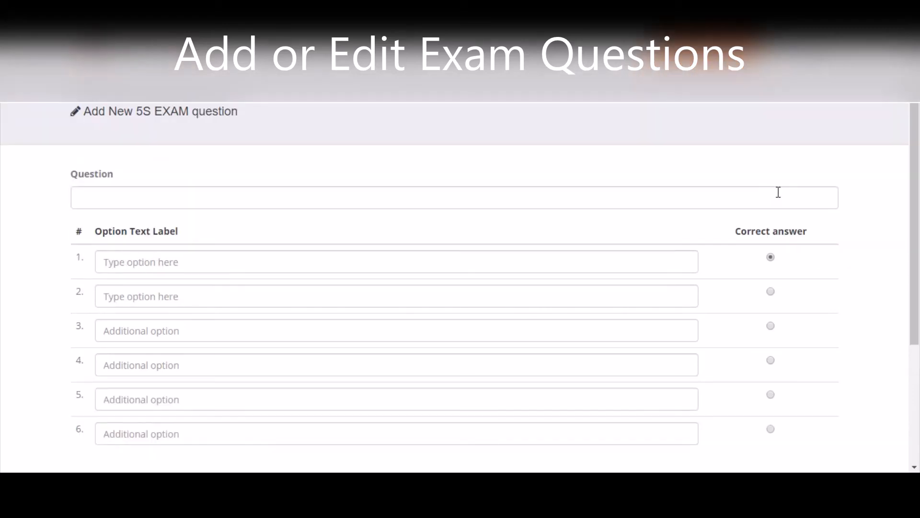
mouse_move(913, 228)
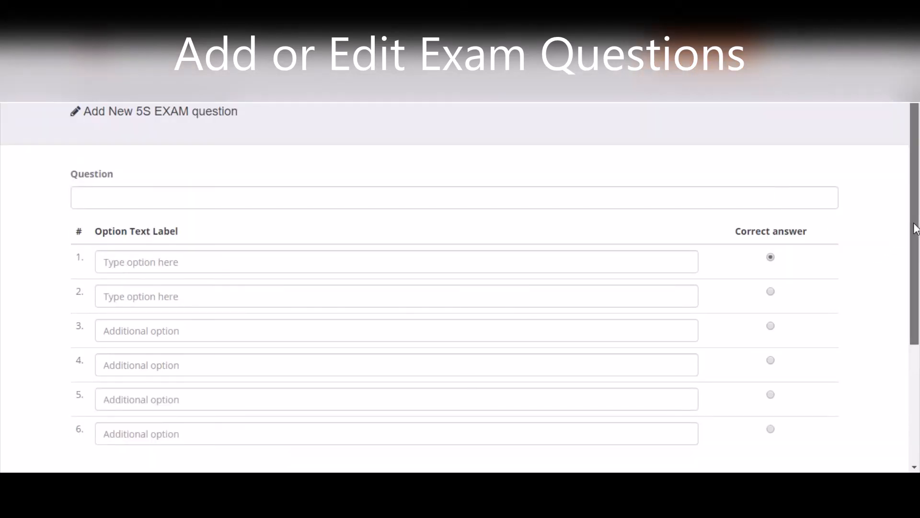
scroll("down", 3)
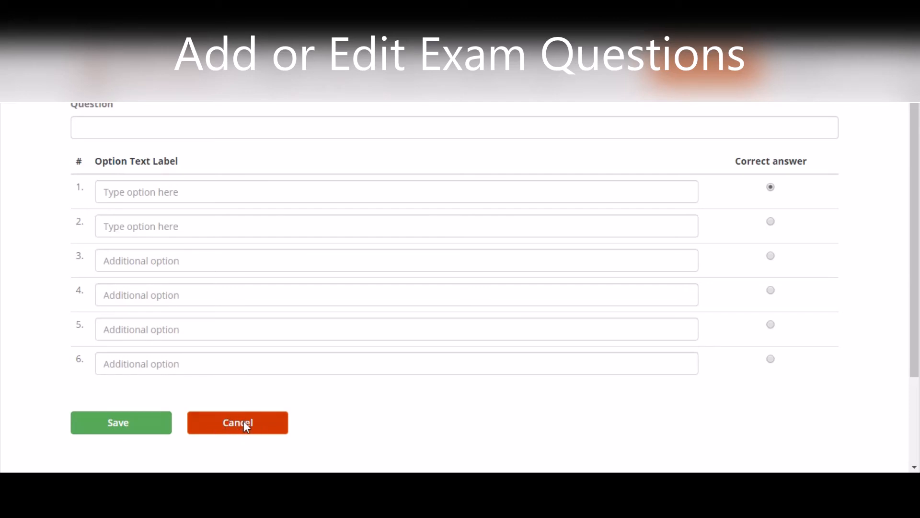
left_click(237, 422)
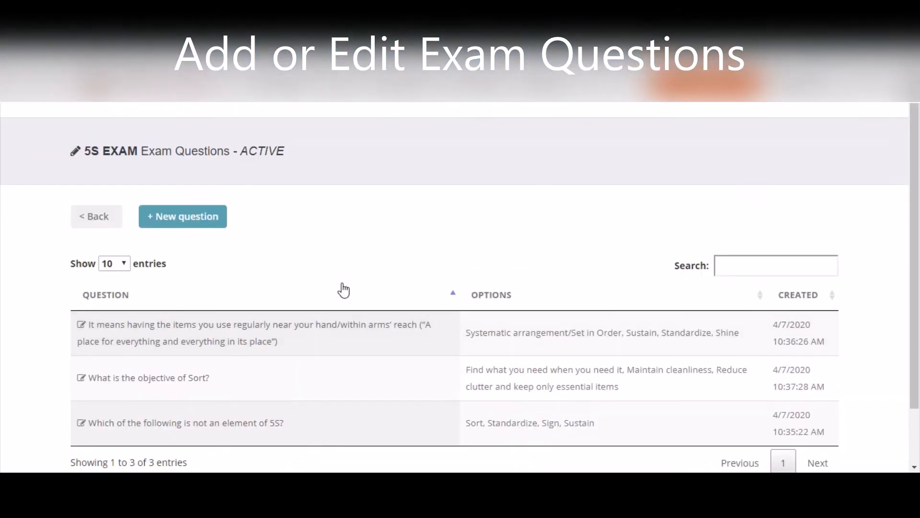
mouse_move(190, 399)
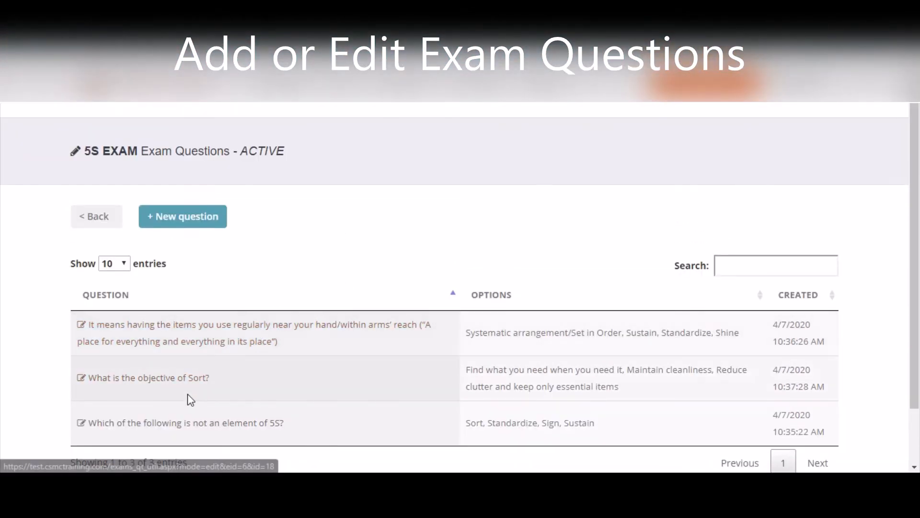
mouse_move(175, 346)
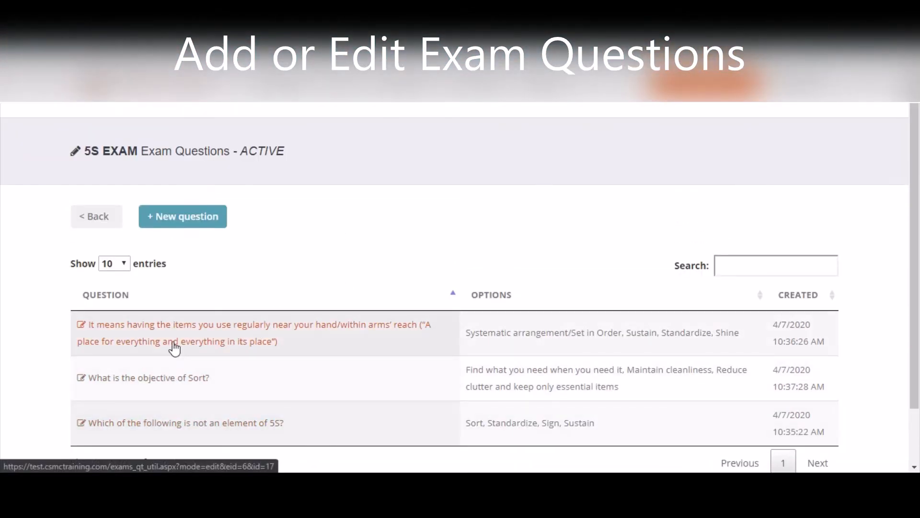
Edit the first question, about keeping items within arm's reach.
left_click(176, 333)
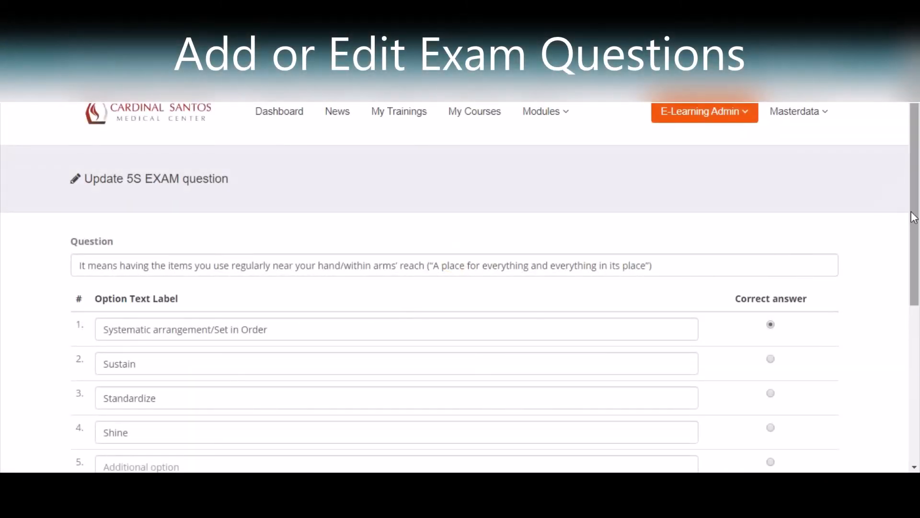
scroll("down", 3)
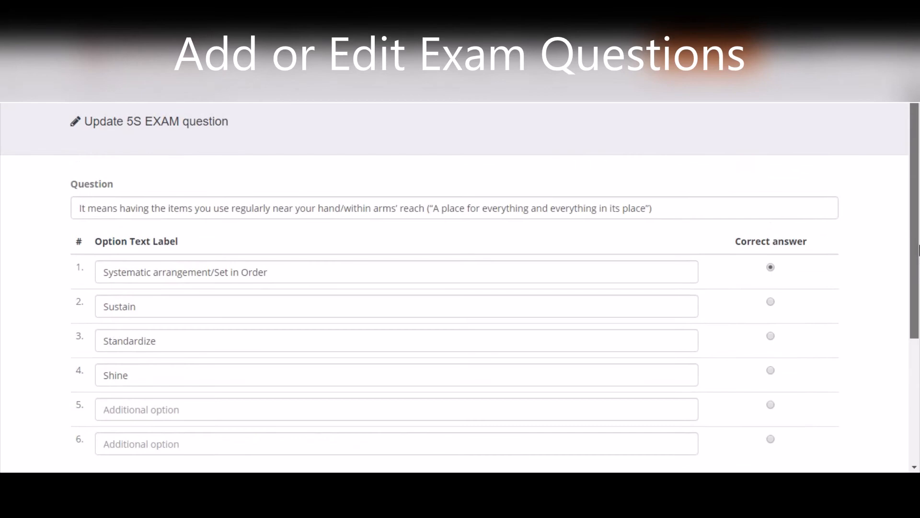
mouse_move(221, 292)
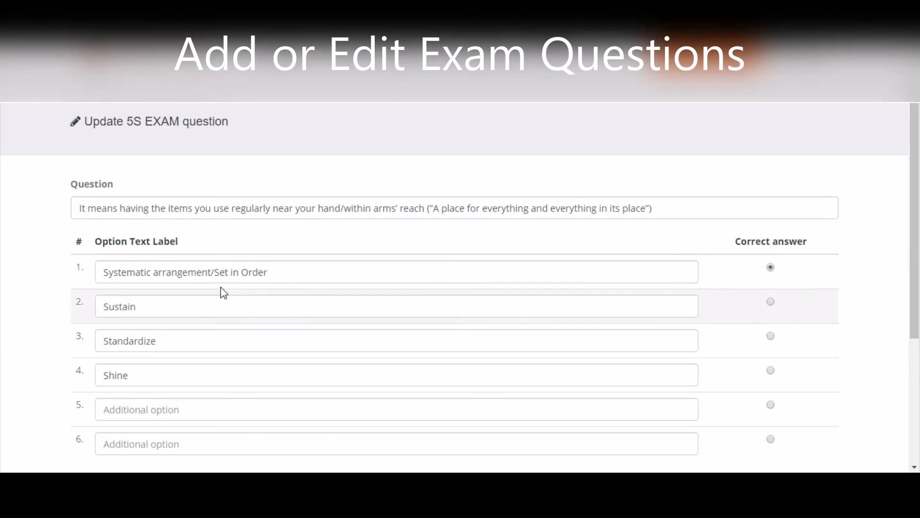
mouse_move(364, 228)
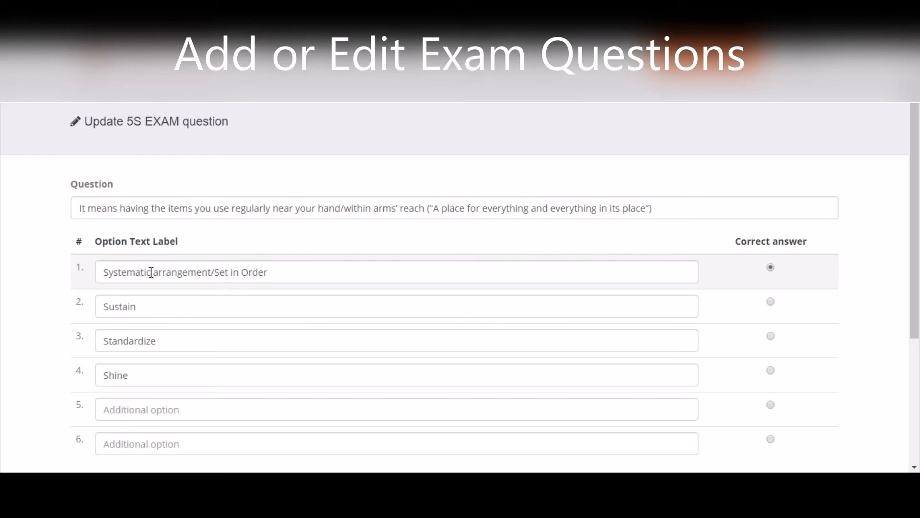
mouse_move(140, 347)
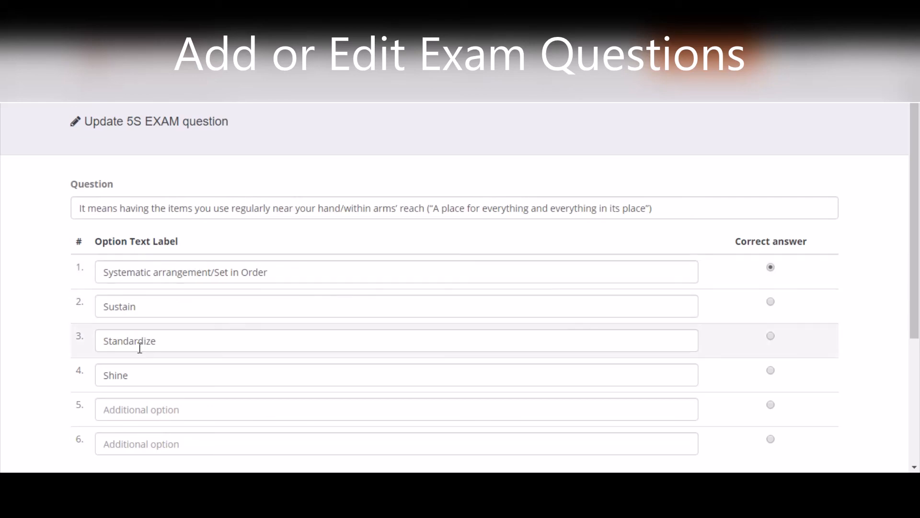